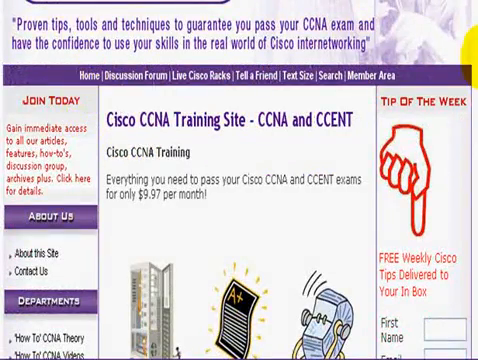
# - Go to the Free CCNA Challenge Labs page and scroll through the lab list to the Basic IP Addressing Lab
pyautogui.scroll(-3)
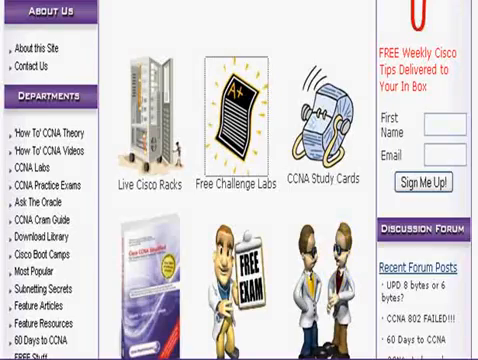
pyautogui.click(236, 110)
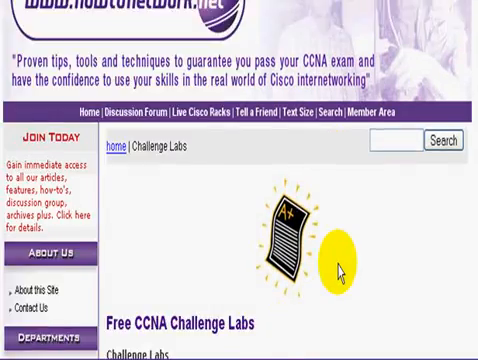
pyautogui.scroll(-3)
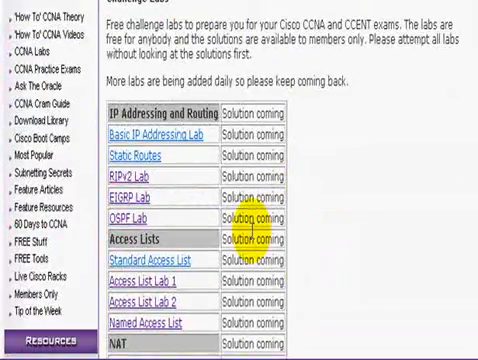
pyautogui.scroll(-3)
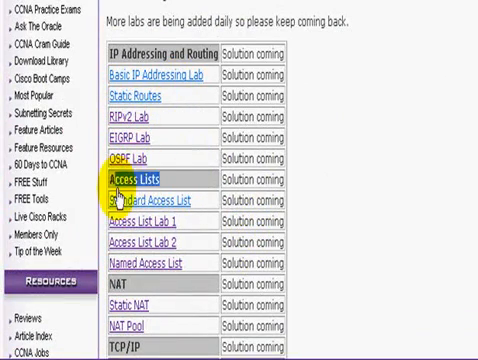
pyautogui.scroll(-3)
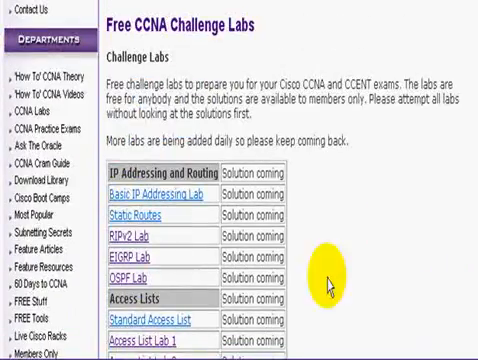
pyautogui.scroll(-3)
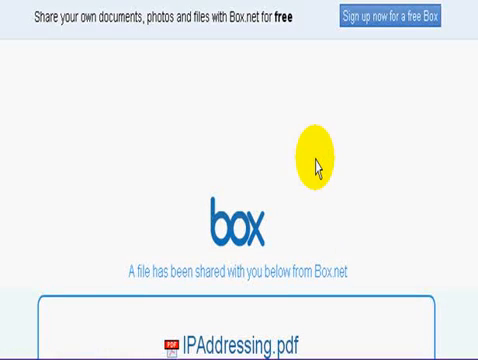
# - Preview IPAddressing.pdf on Box.net and scroll to the Router A–Router B diagram, objective and steps
pyautogui.scroll(-3)
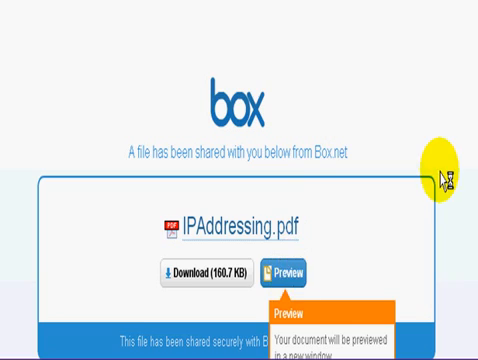
pyautogui.click(300, 272)
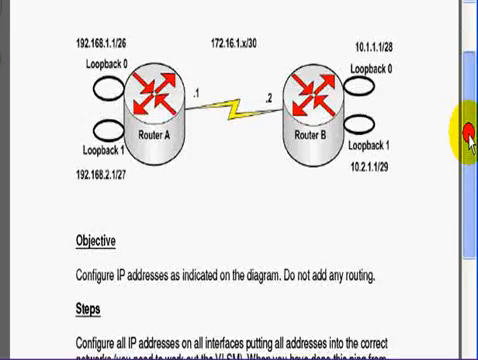
pyautogui.scroll(-3)
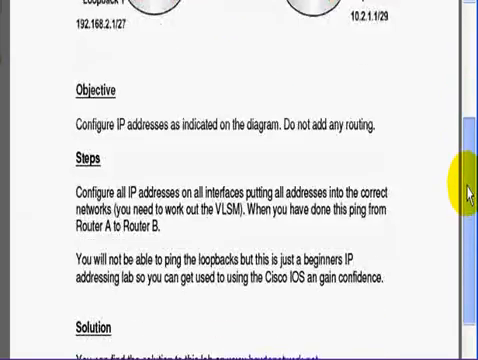
pyautogui.scroll(-3)
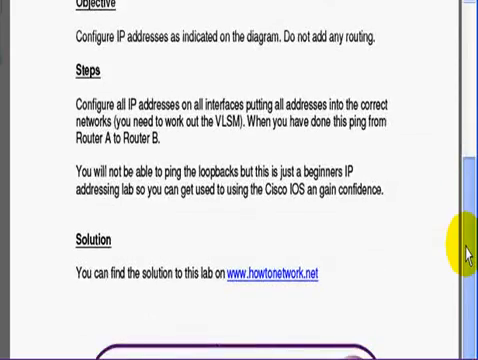
pyautogui.scroll(-3)
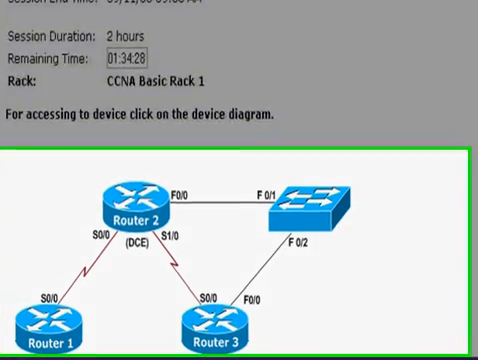
# - From the rack console, enter enable and conf t, set hostname RouterA, then exit to privileged mode
pyautogui.click(140, 200)
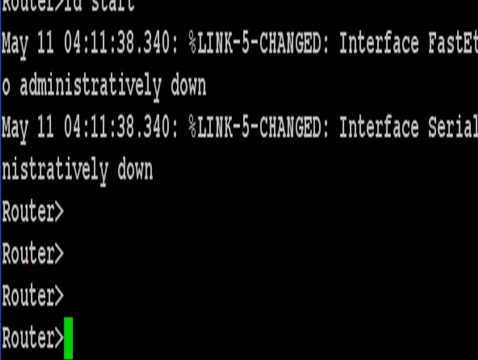
pyautogui.write('enable')
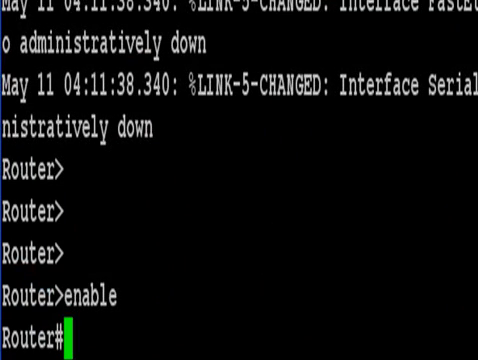
pyautogui.write('conf t')
pyautogui.write('h')
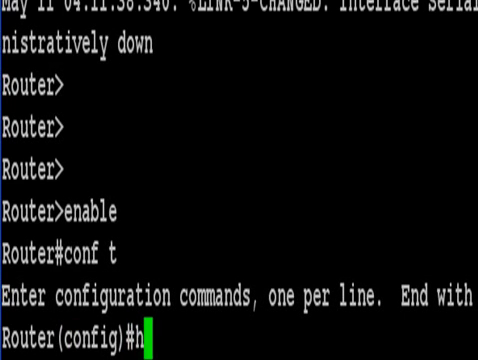
pyautogui.write('ostname')
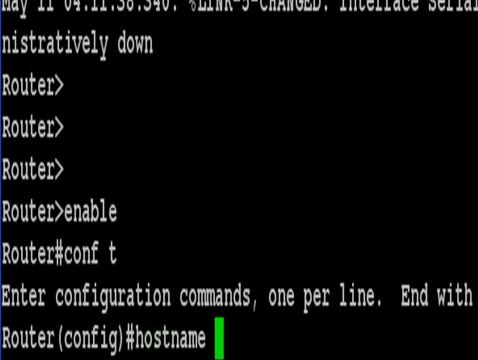
pyautogui.write('RouterA')
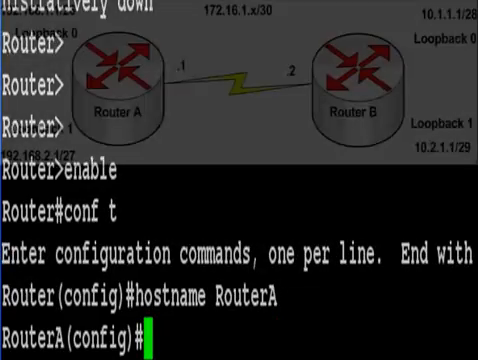
pyautogui.press('enter')
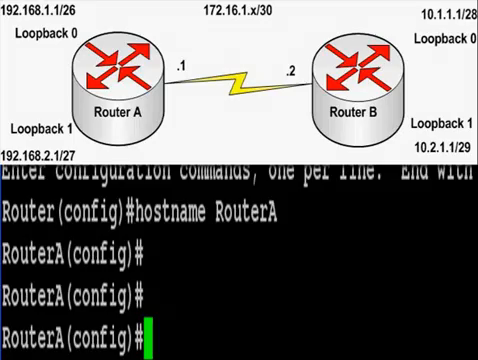
pyautogui.write('exi')
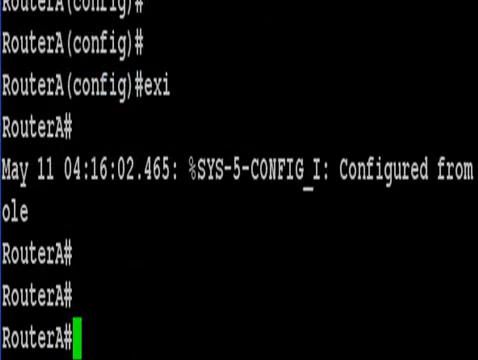
# - Run show ip int brief, listing FastEthernet0/0 and Serial0/0 as unassigned and down
pyautogui.write('show ip int')
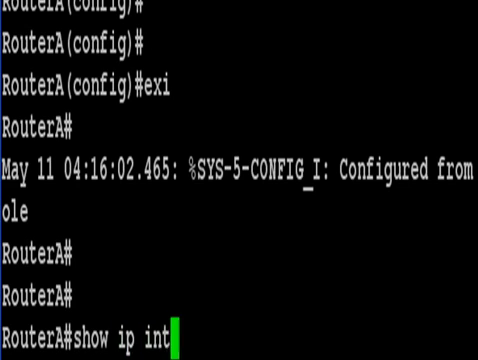
pyautogui.write('brie')
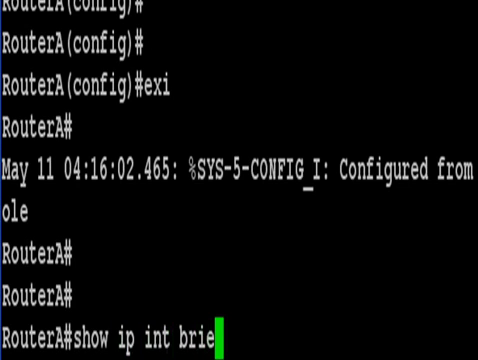
pyautogui.press('enter')
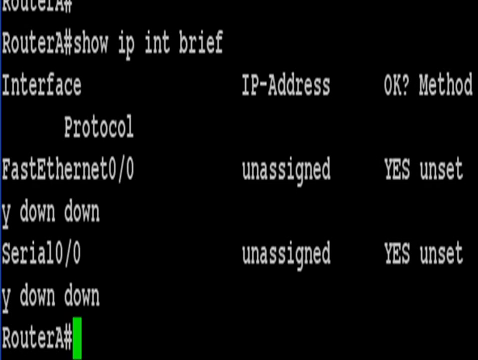
# - In conf t, assign Serial0/0 the address 172.16.1.1 255.255.255.252
pyautogui.write('co')
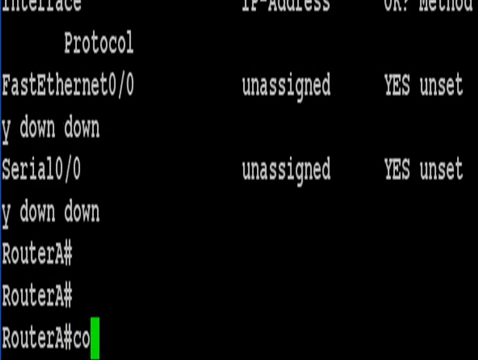
pyautogui.write('nf t')
pyautogui.write('ip')
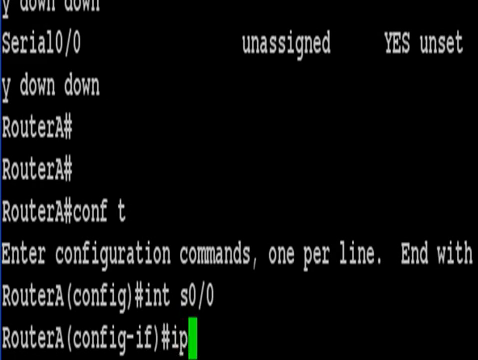
pyautogui.write('add')
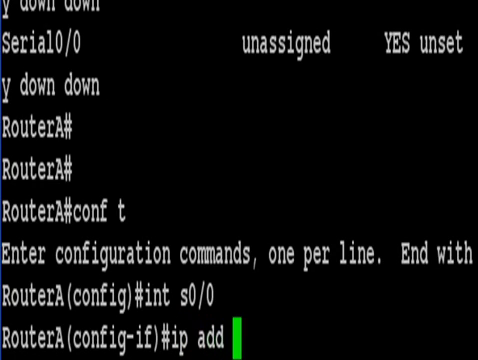
pyautogui.write('172.1')
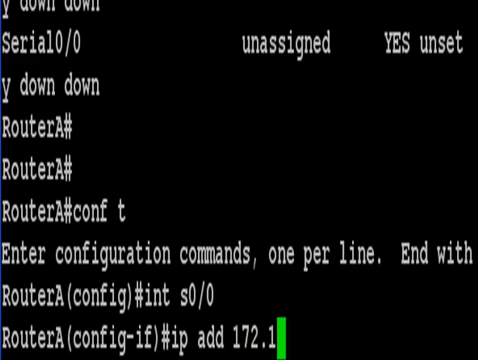
pyautogui.write('6.1.1')
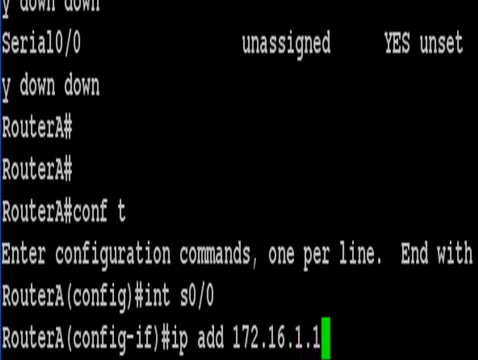
pyautogui.write('255.25')
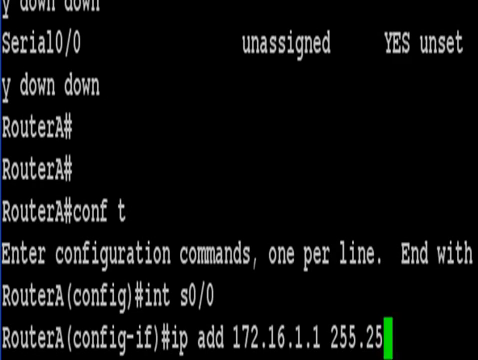
pyautogui.write('5.255.252')
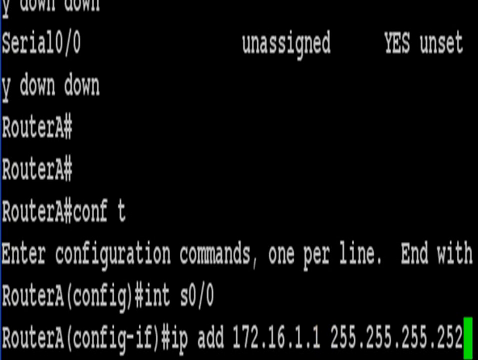
pyautogui.press('enter')
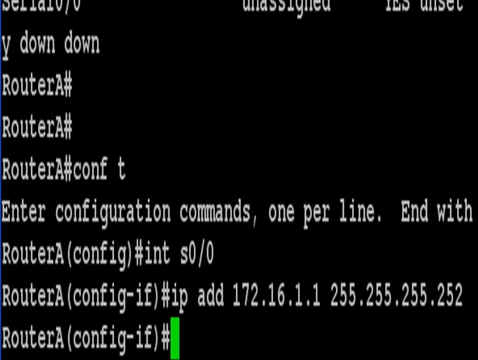
# - Bring Serial0/0 up with no shut and start entering interface loopback 0
pyautogui.write('no shut')
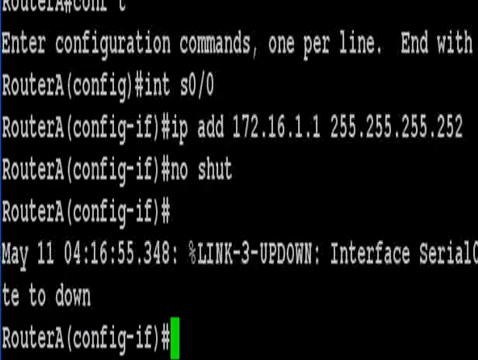
pyautogui.write('in')
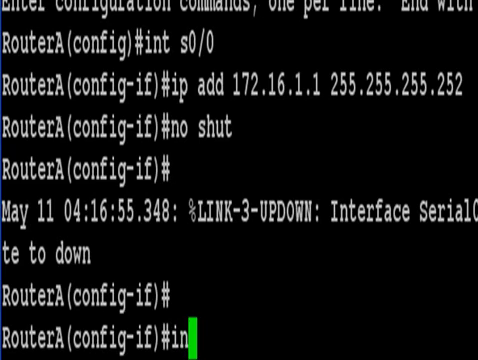
pyautogui.write('loopback 0')
pyautogui.write('i')
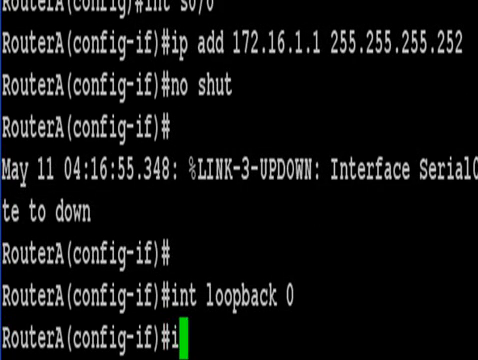
# - Give loopback 0 the address 192.168.1.1 255.255.255.192, then enter int loopback 1
pyautogui.write('p add')
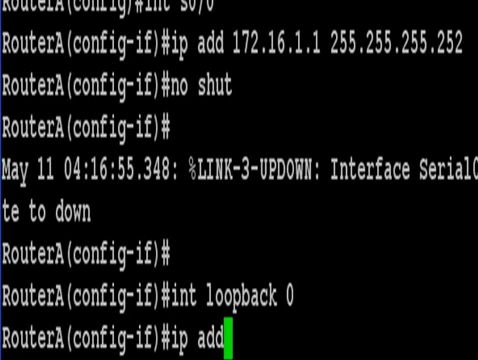
pyautogui.write('192.168.1.1')
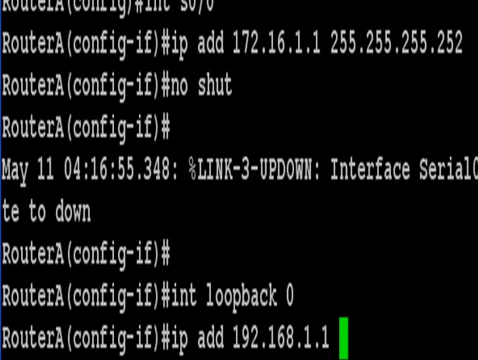
pyautogui.write('255.255.')
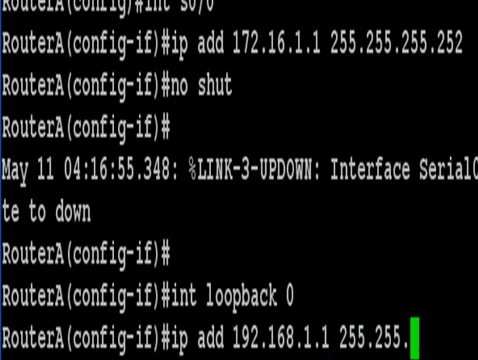
pyautogui.write('255.')
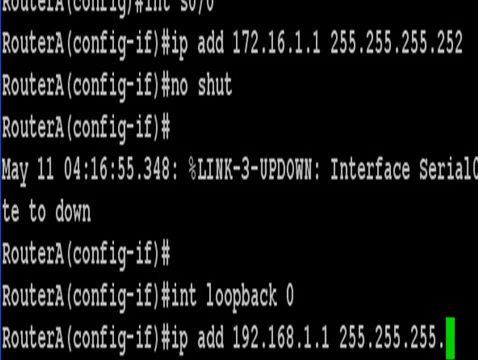
pyautogui.write('19')
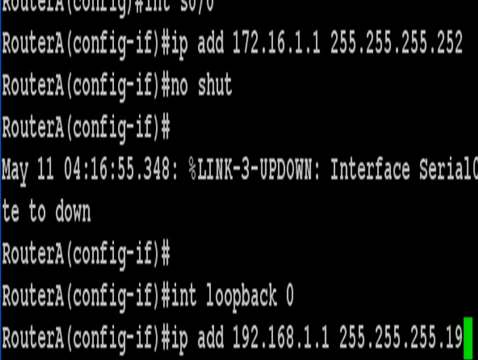
pyautogui.write('2')
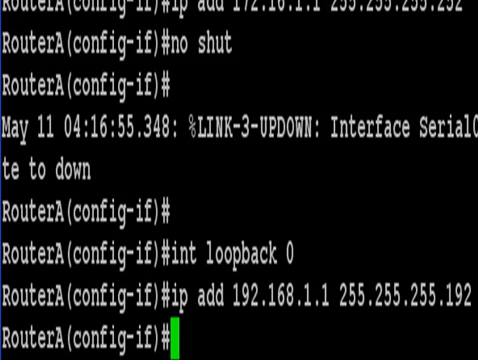
pyautogui.write('int loopback 1')
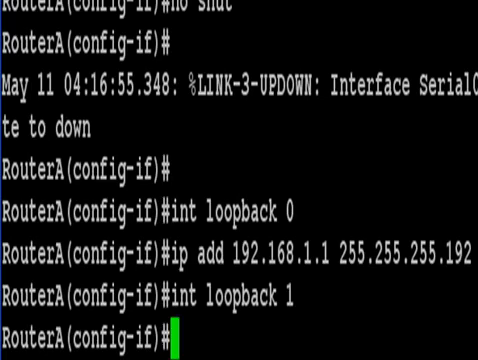
# - Give loopback 1 the address 192.168.2.1 255.255.255.224 and leave configuration with Ctrl+Z
pyautogui.write('ip add 192.168.2.1')
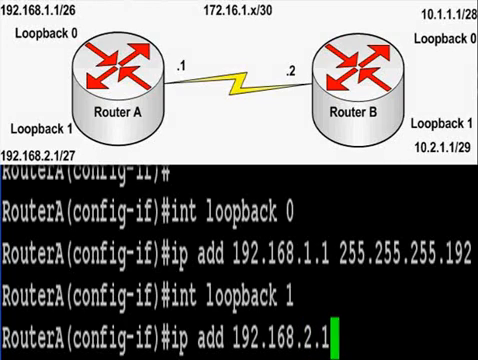
pyautogui.write('255.255.255.')
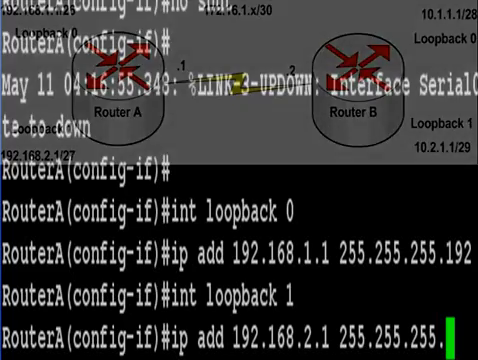
pyautogui.write('224')
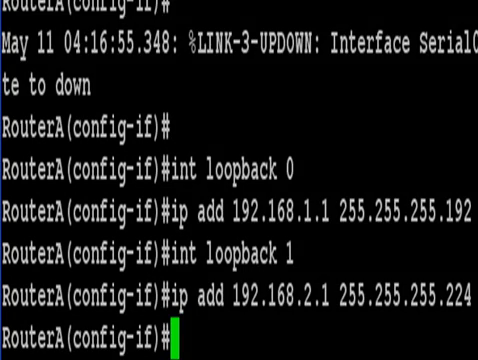
pyautogui.press('ctrl+z')
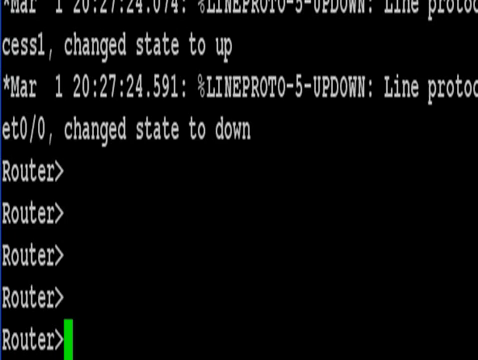
# - On the second router enter enable and conf t, set hostname RouterB, and begin int s0/0
pyautogui.write('en')
pyautogui.write('conf t')
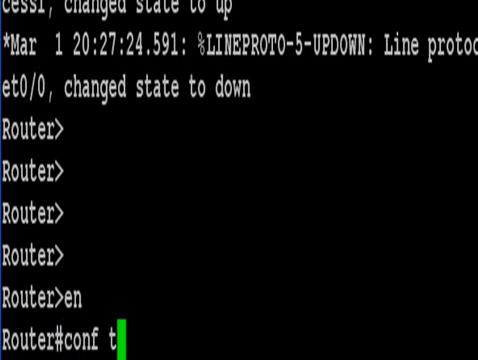
pyautogui.write('hostname RouterB')
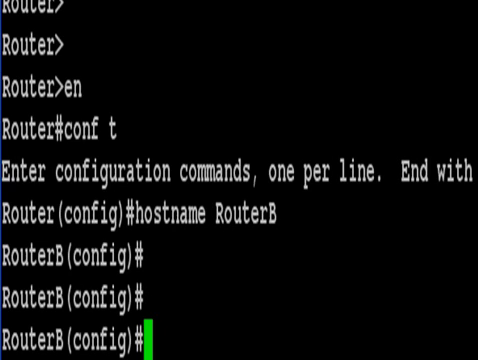
pyautogui.write('int s')
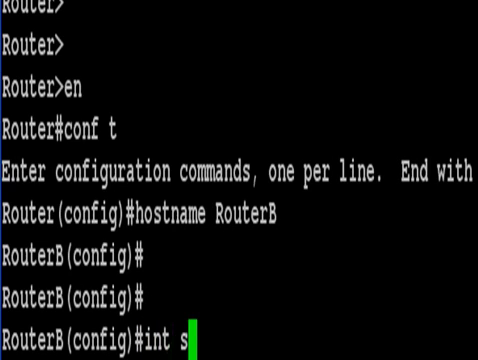
# - Assign RouterB's Serial0/0 the address 172.16.1.2 255.255.255.252
pyautogui.write('0/0')
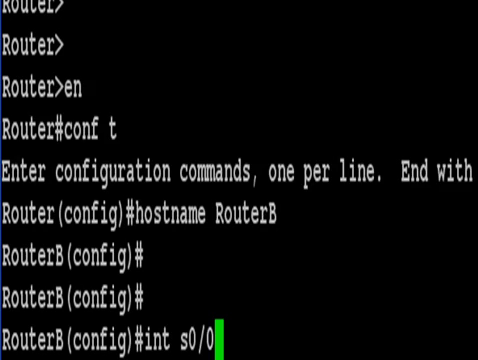
pyautogui.write('ip a')
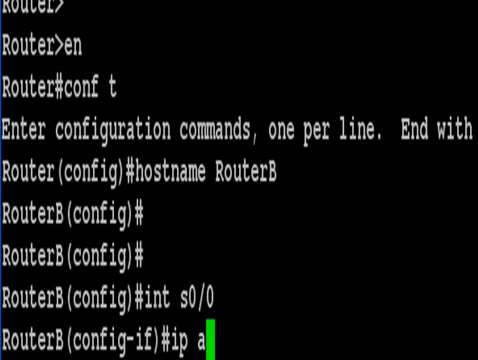
pyautogui.write('dd 172.')
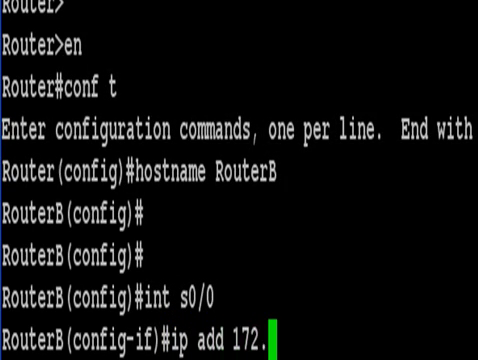
pyautogui.write('16.1.2 2')
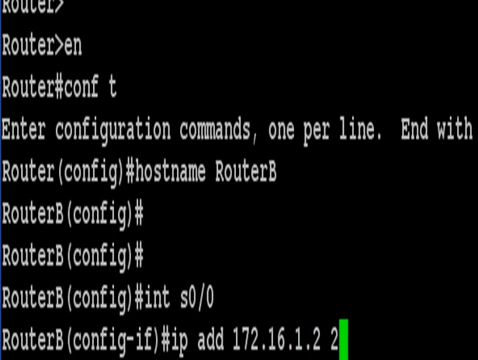
pyautogui.write('55.255.255.252')
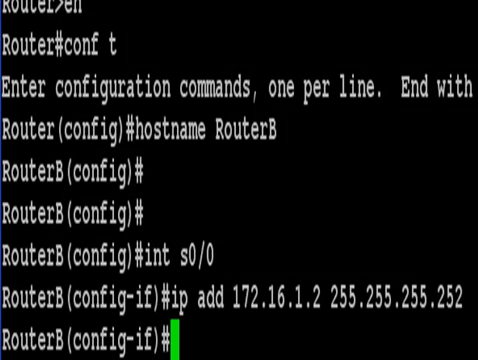
# - Set clock rate 64000 on Serial0/0 and bring it up with no shut
pyautogui.write('clock rat')
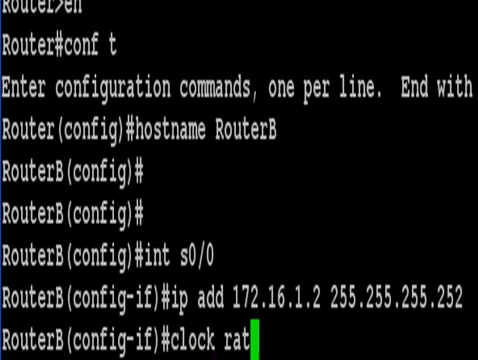
pyautogui.write('e 64000')
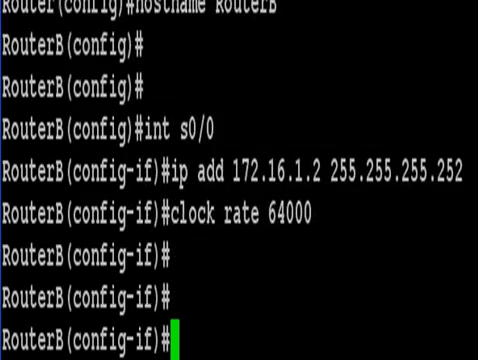
pyautogui.write('no shut')
pyautogui.write('do ping 1')
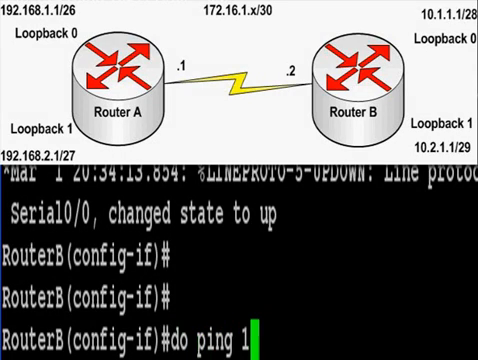
# - Ping 172.16.1.1 from RouterB with 100 percent success, then enter int loopback 0
pyautogui.write('72.16.1.1')
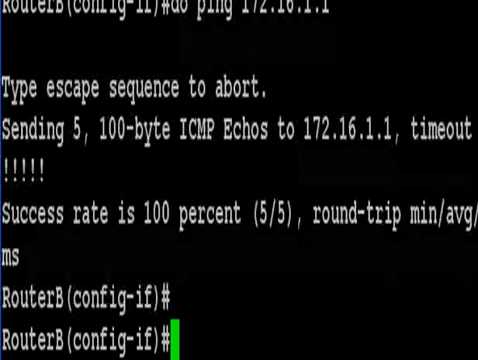
pyautogui.write('int loopback 0')
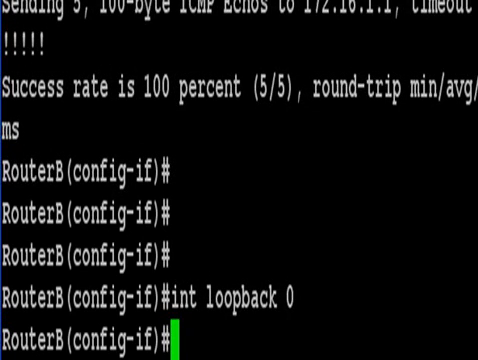
# - Give RouterB loopback 0 the address 10.1.1.1 with mask 255.255.255.240
pyautogui.write('ip add')
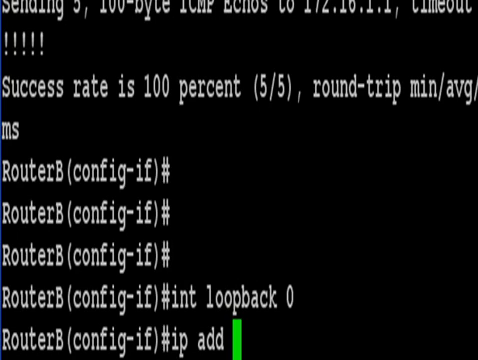
pyautogui.write('10.1')
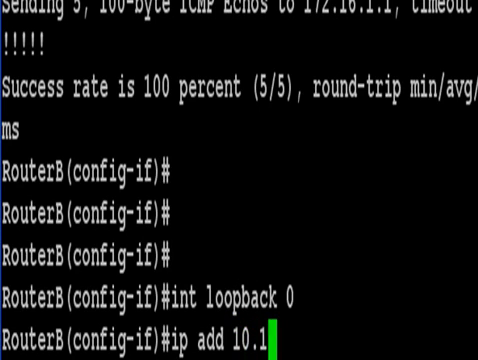
pyautogui.write('.1.1 255.255.255.240')
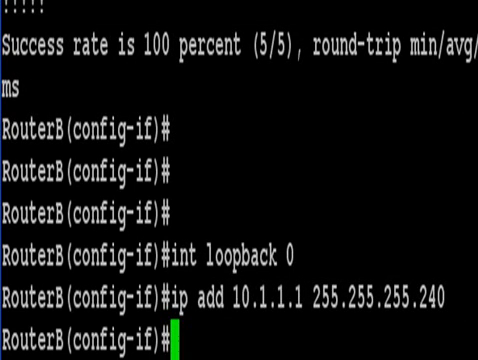
# - Enter loopback 1 and begin assigning it 10.2.1.1 with its mask
pyautogui.write('int 11')
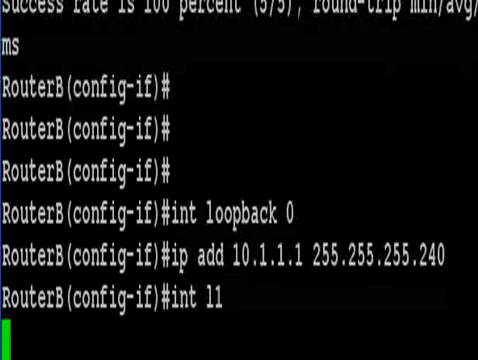
pyautogui.write('ip')
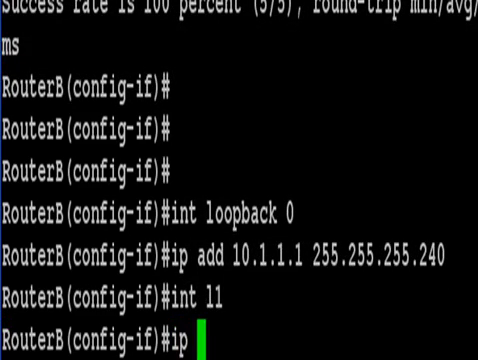
pyautogui.write('add 10.2')
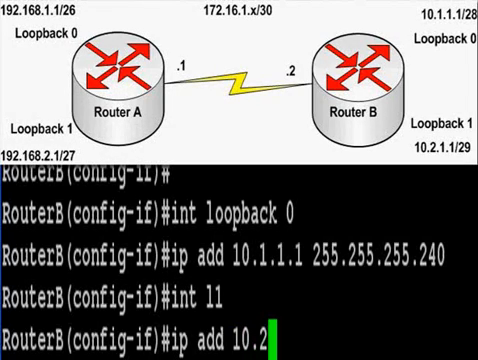
pyautogui.write('.1.1 2')
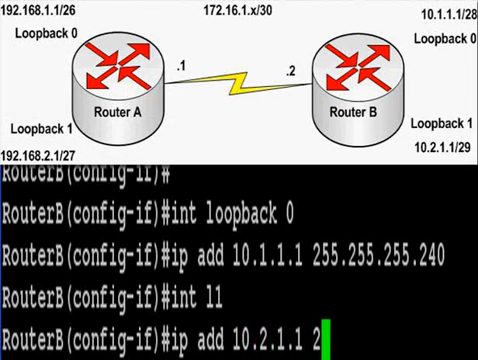